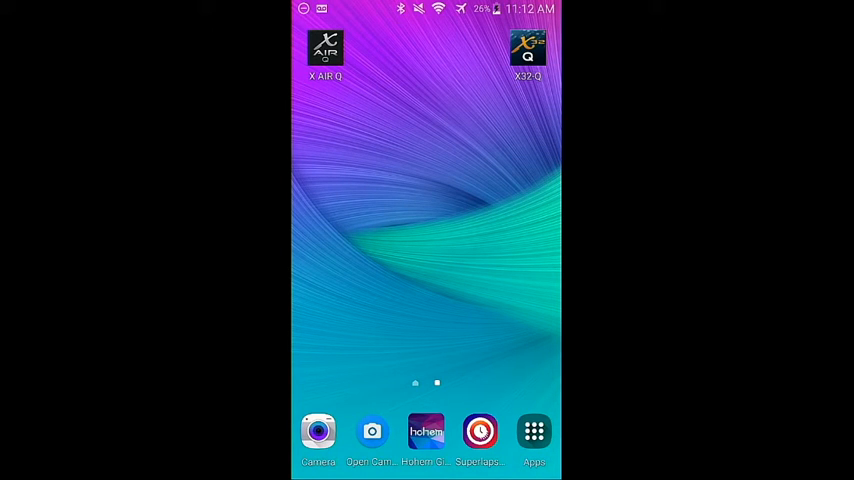
# - Launch the X AIR Q mixer app from the Android home screen
pyautogui.click(324, 48)
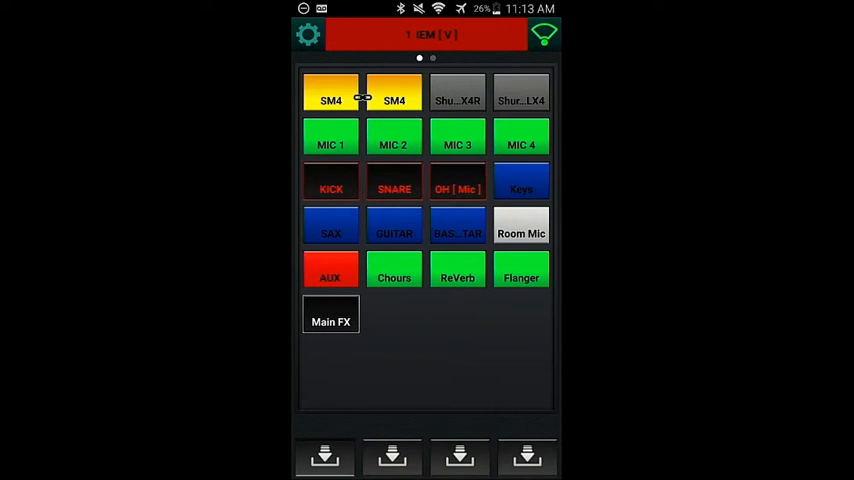
# - Assign both Shure channels to MCA 1 and MIC channels 1–4 to MCA 2
pyautogui.click(458, 92)
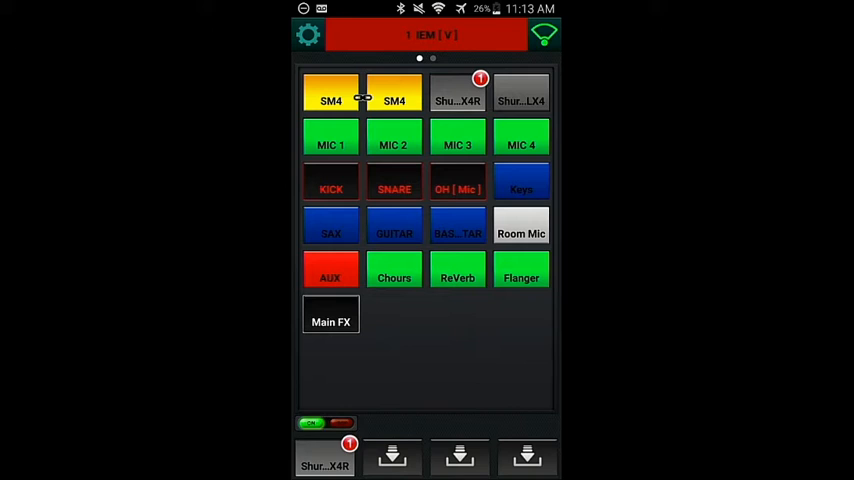
pyautogui.click(520, 92)
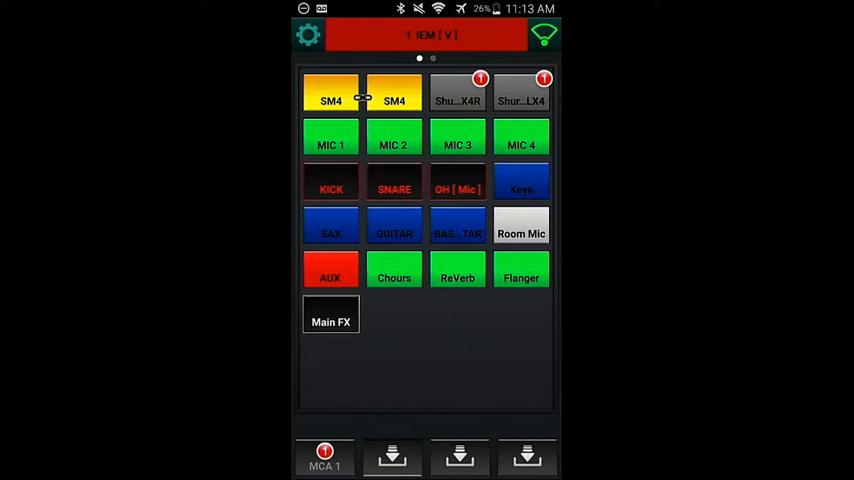
pyautogui.click(392, 458)
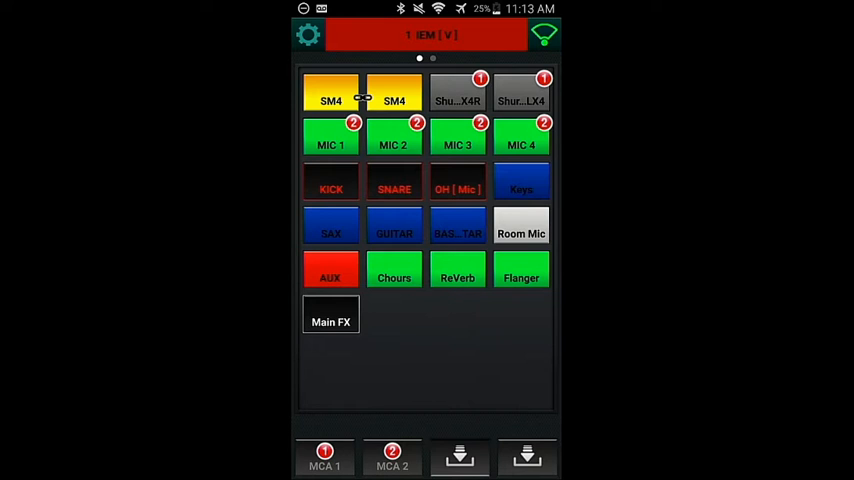
pyautogui.click(460, 458)
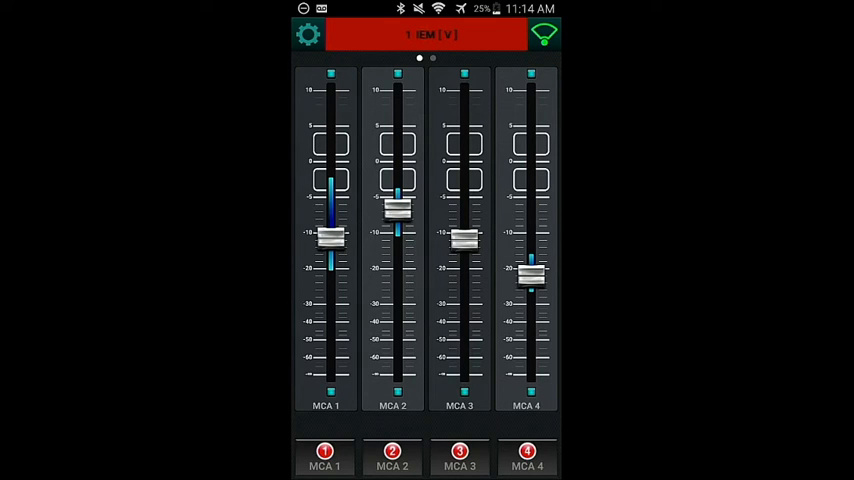
# - Nudge the MCA 1 group fader up and down to settle its IEM mix level
pyautogui.moveTo(330, 240); pyautogui.dragTo(330, 244)
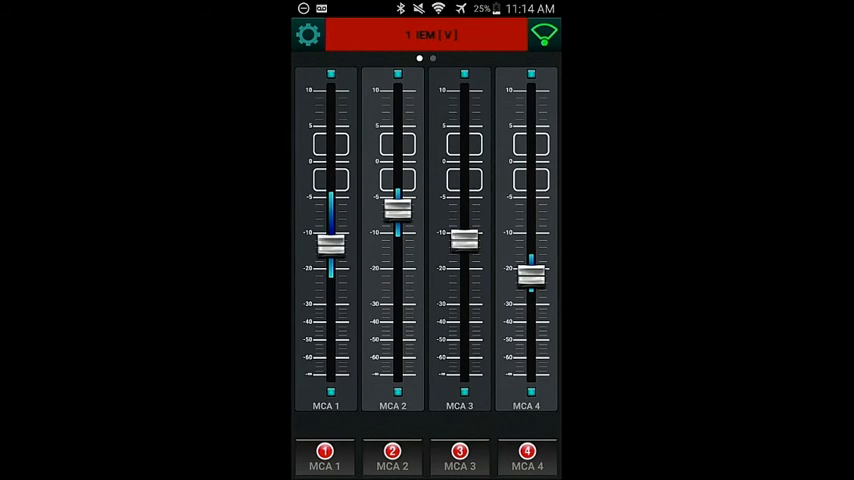
pyautogui.moveTo(330, 248); pyautogui.dragTo(330, 240)
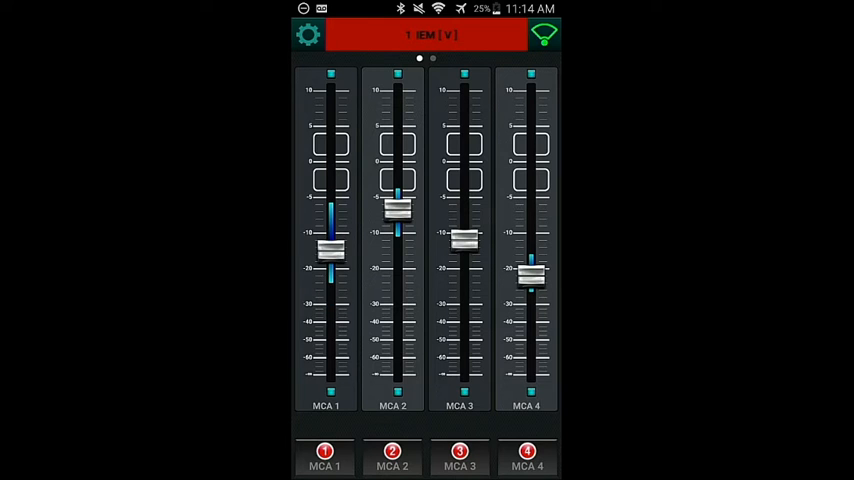
pyautogui.moveTo(392, 210); pyautogui.dragTo(392, 218)
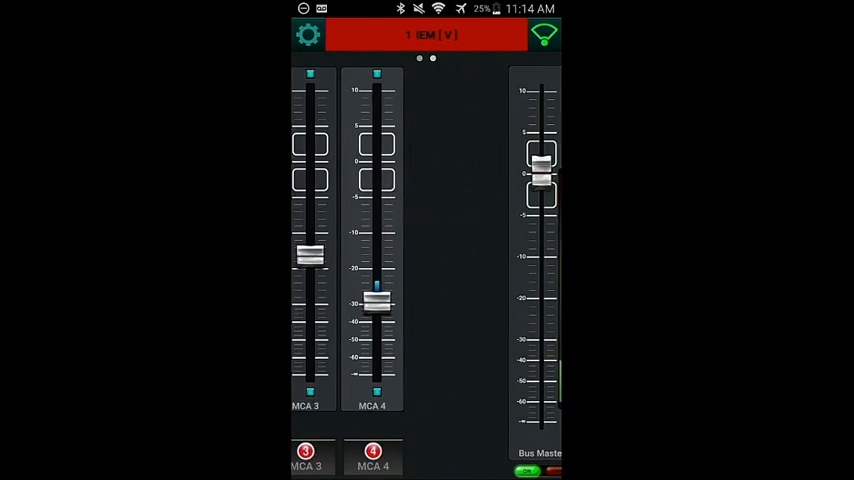
# - Scroll the fader page sideways so the Bus Master fader sits beside the MCA faders
pyautogui.hscroll(-3)
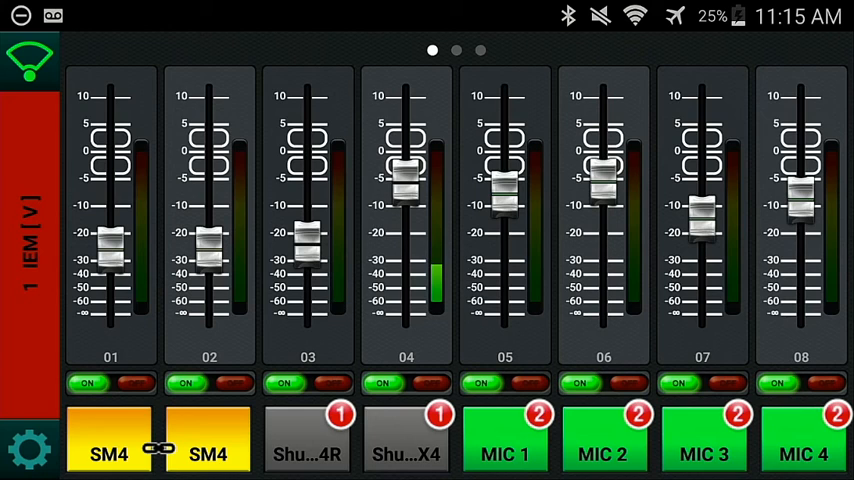
# - Scroll through channel strips 01–08 and 09–16 to check their MCA group badges
pyautogui.hscroll(-3)
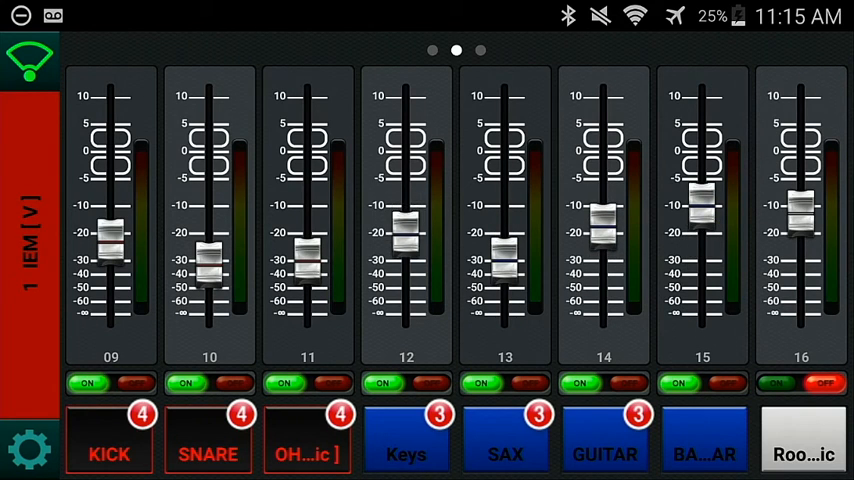
pyautogui.hscroll(-3)
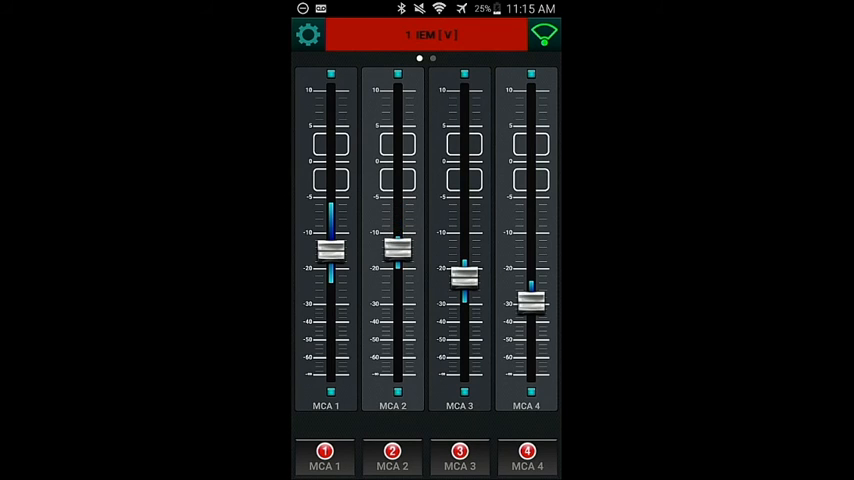
# - Lower the MCA 1 group fader, then bring it back up slightly higher
pyautogui.moveTo(462, 276); pyautogui.dragTo(462, 258)
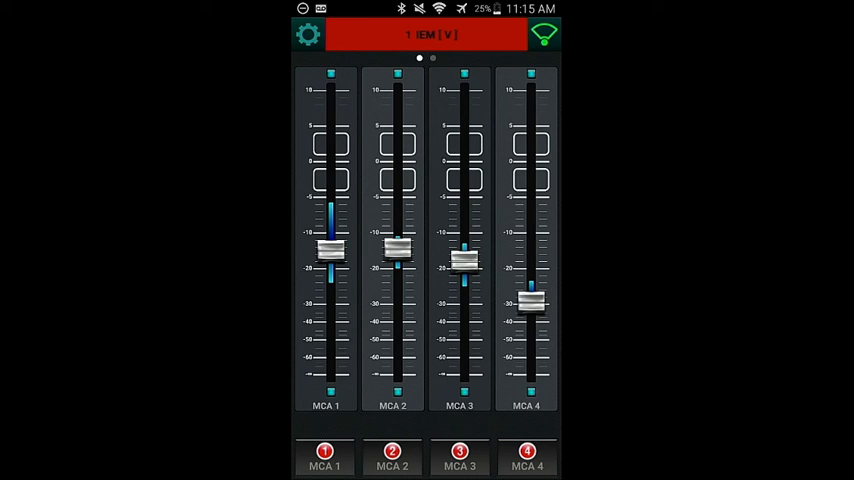
pyautogui.moveTo(330, 250); pyautogui.dragTo(330, 270)
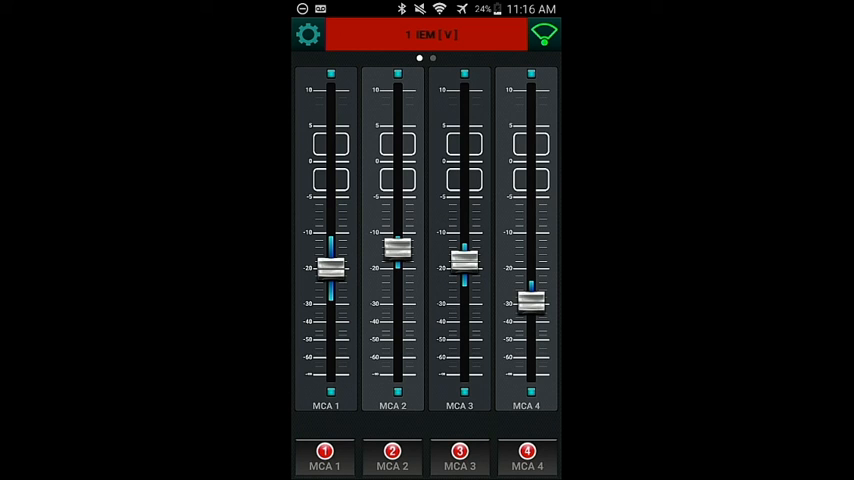
pyautogui.moveTo(330, 270); pyautogui.dragTo(330, 240)
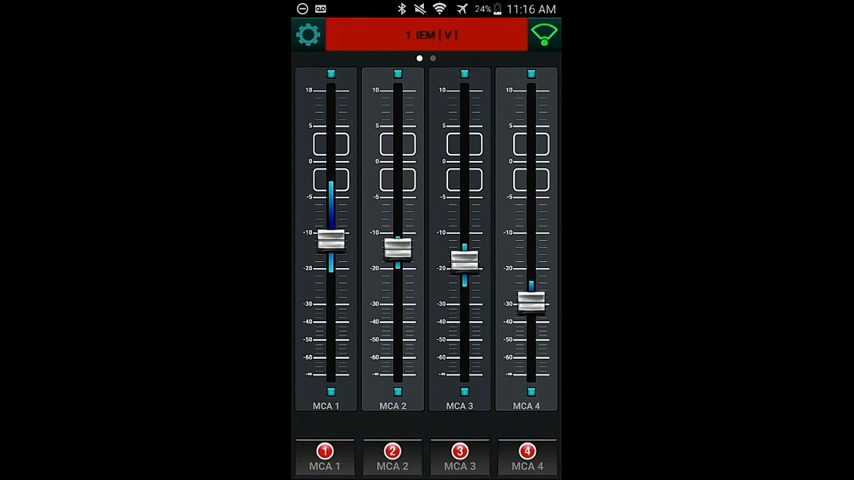